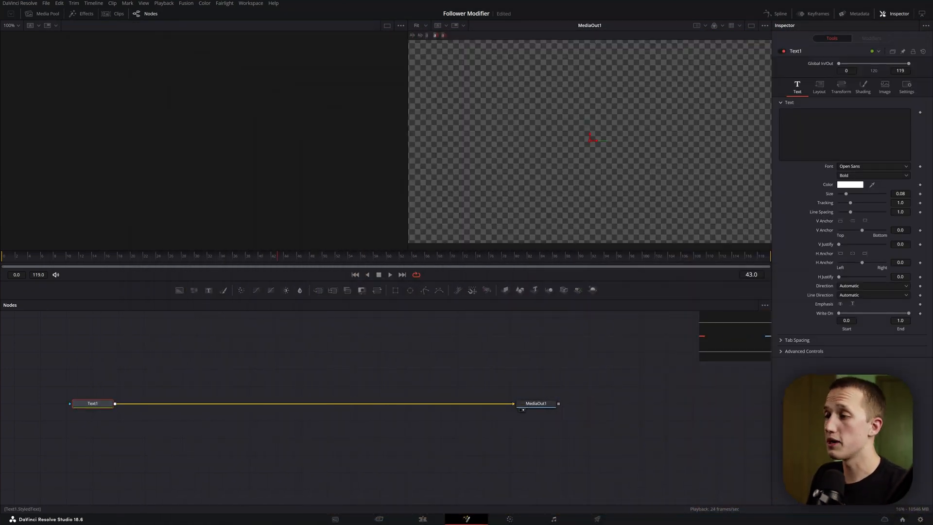
Enter FOLLOWER MODIFIER as the Text1 title text
{"action": "type", "text": "FOLLOWER M"}
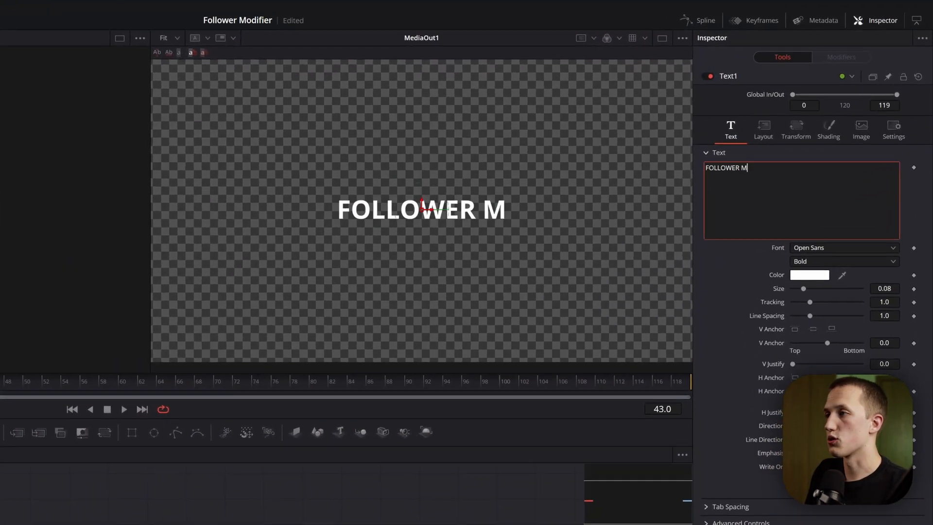
{"action": "type", "text": "ODIFIER"}
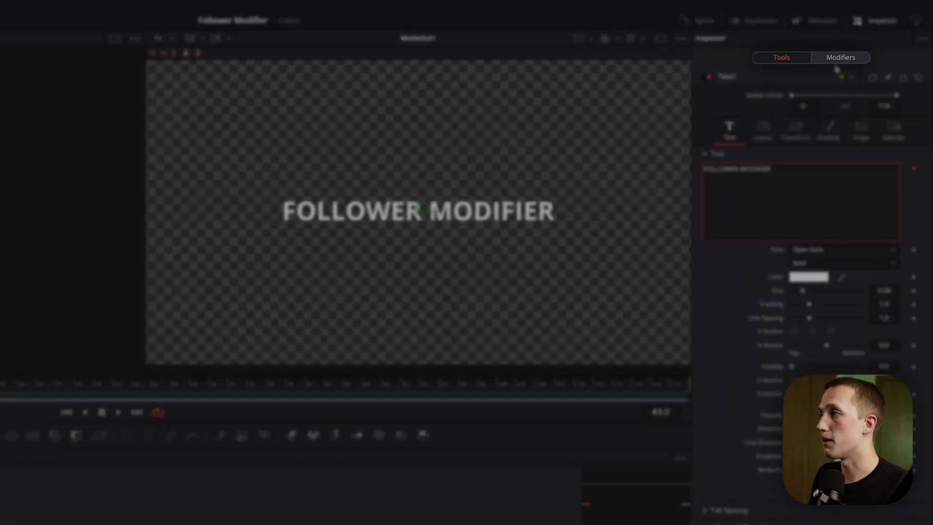
Browse the Follower1 modifier's Timing, Text and Shading settings, returning to Text
{"action": "left_click", "coordinate": [840, 57]}
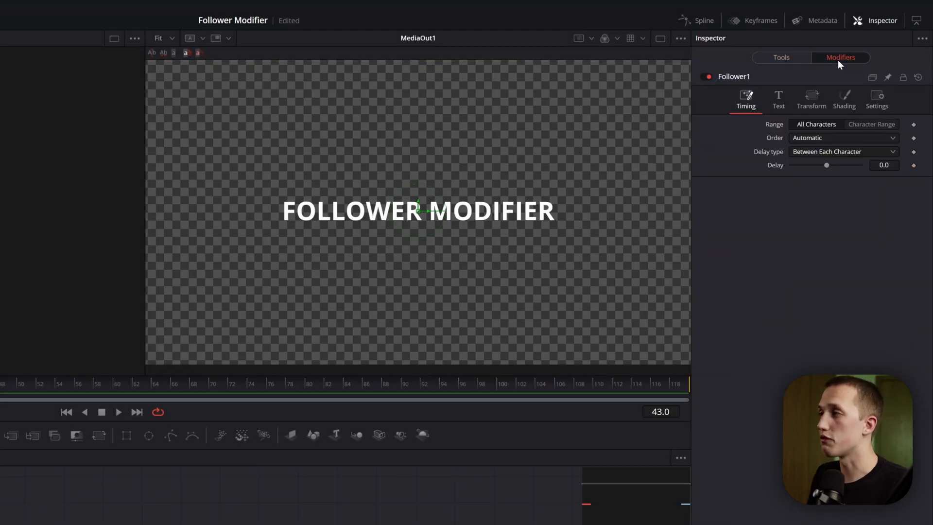
{"action": "left_click", "coordinate": [777, 99]}
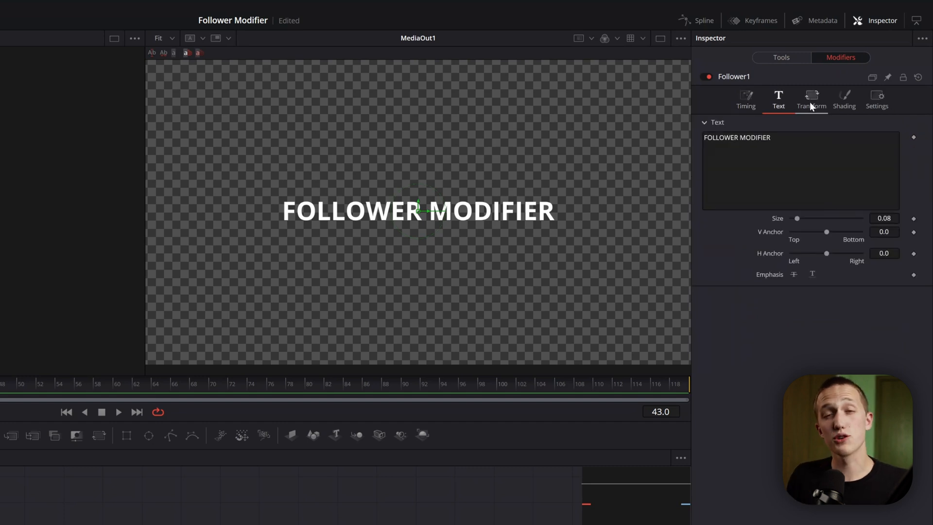
{"action": "left_click", "coordinate": [843, 99]}
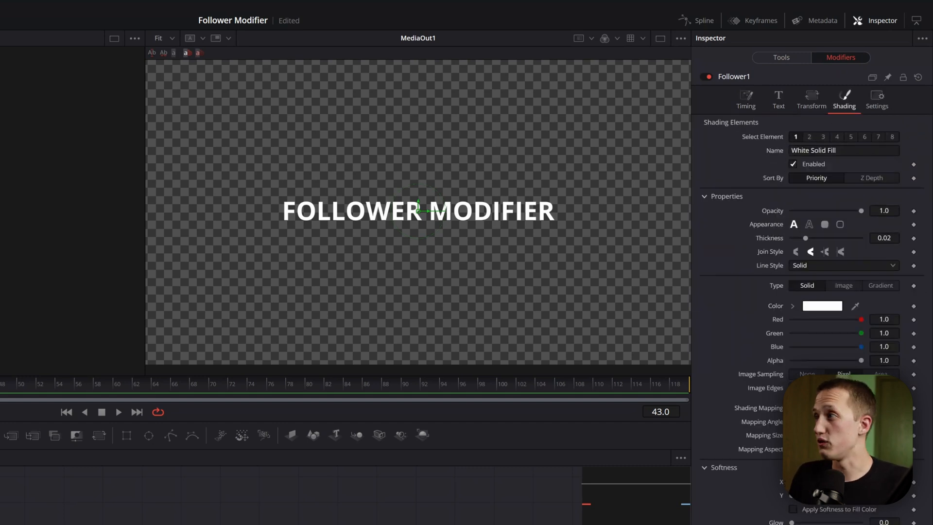
{"action": "left_click", "coordinate": [778, 99]}
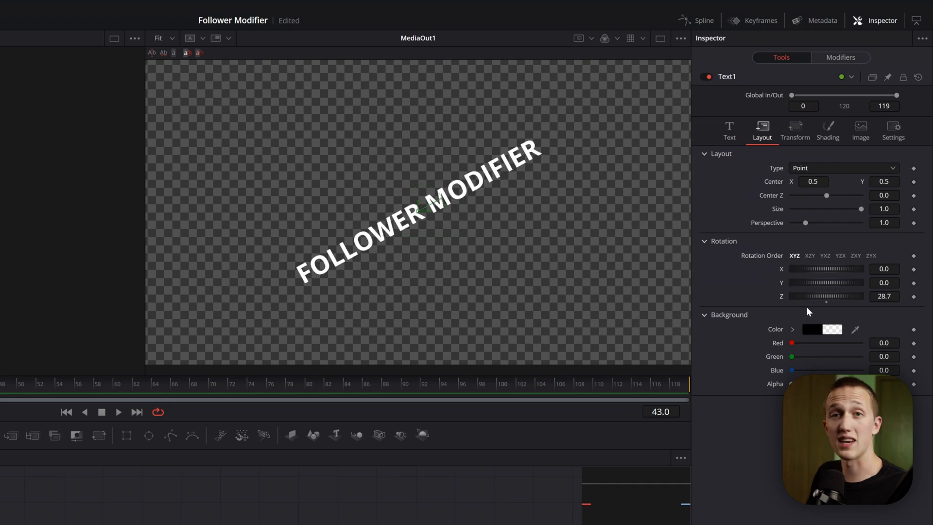
Bring up Follower1 settings and keyframe letter Size 0 at frame 0
{"action": "left_click", "coordinate": [841, 58]}
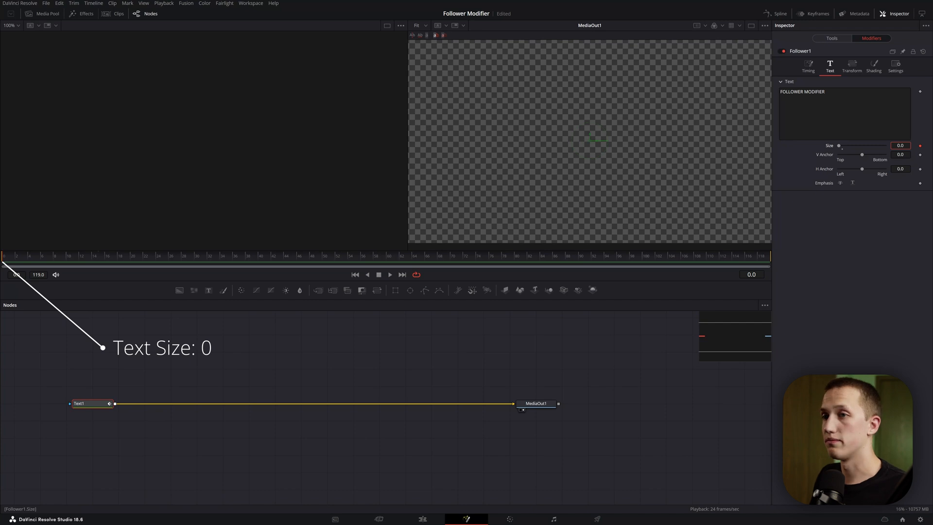
Keyframe Size back to 0.08 and set the Follower Delay to 1.13
{"action": "left_click", "coordinate": [99, 256]}
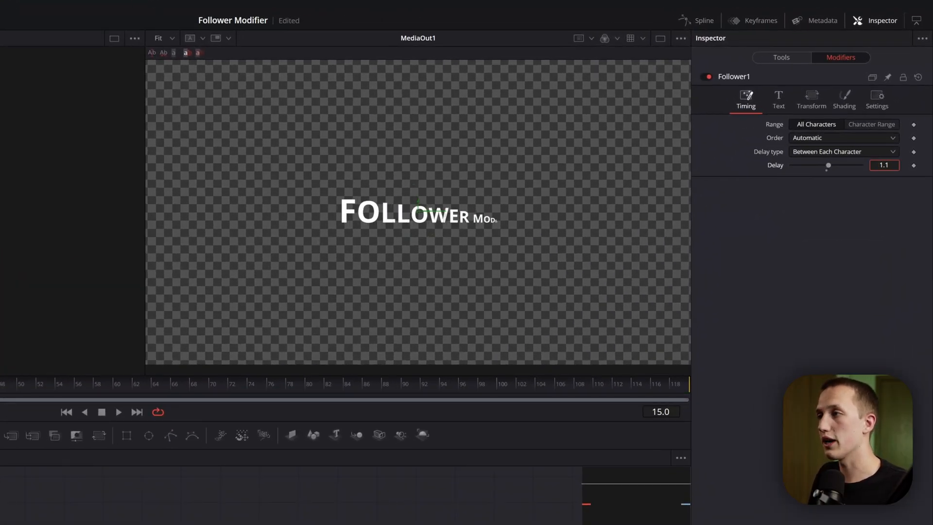
{"action": "left_click", "coordinate": [118, 412]}
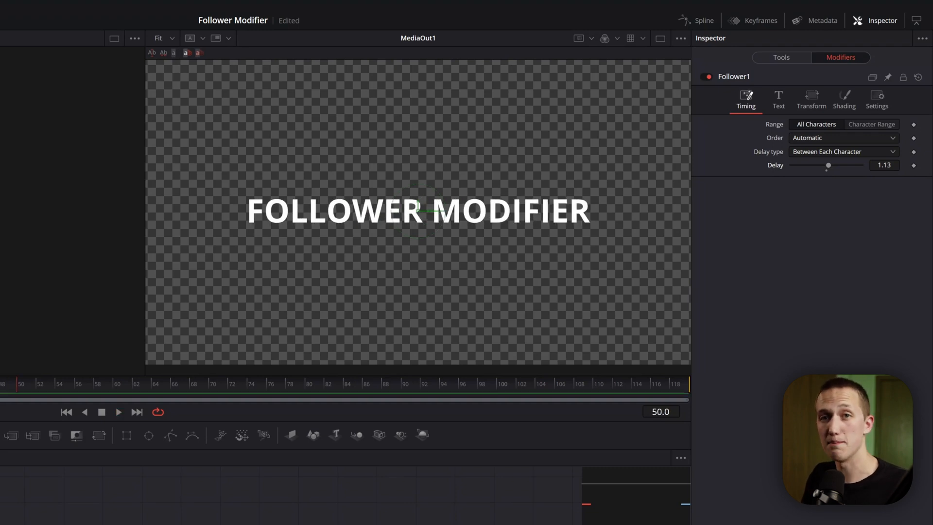
Try Character Range and several letter orders, settling on All Characters, Left to Right
{"action": "left_click", "coordinate": [871, 124]}
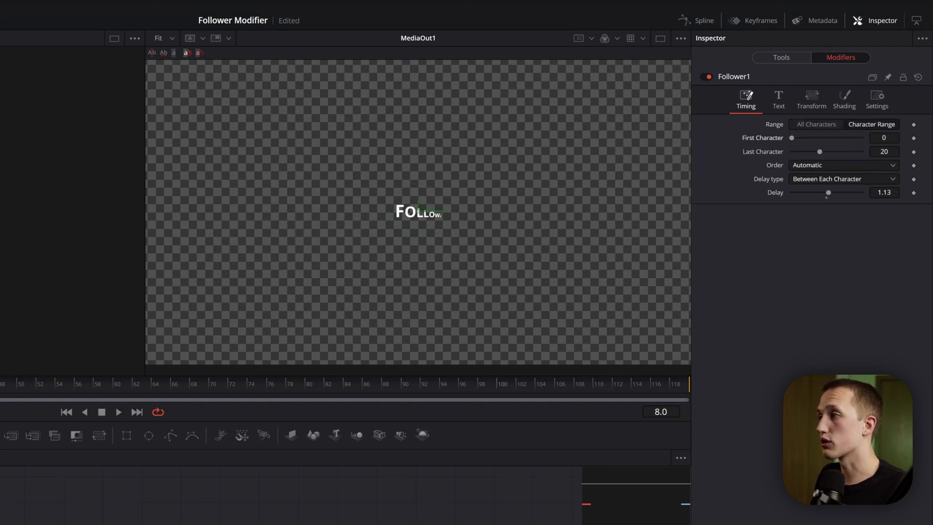
{"action": "type", "text": "7"}
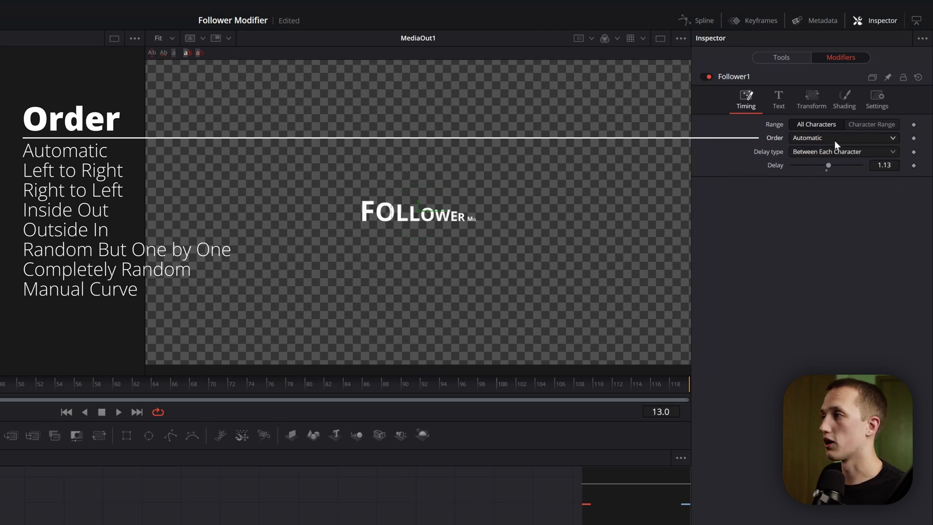
{"action": "left_click", "coordinate": [843, 138]}
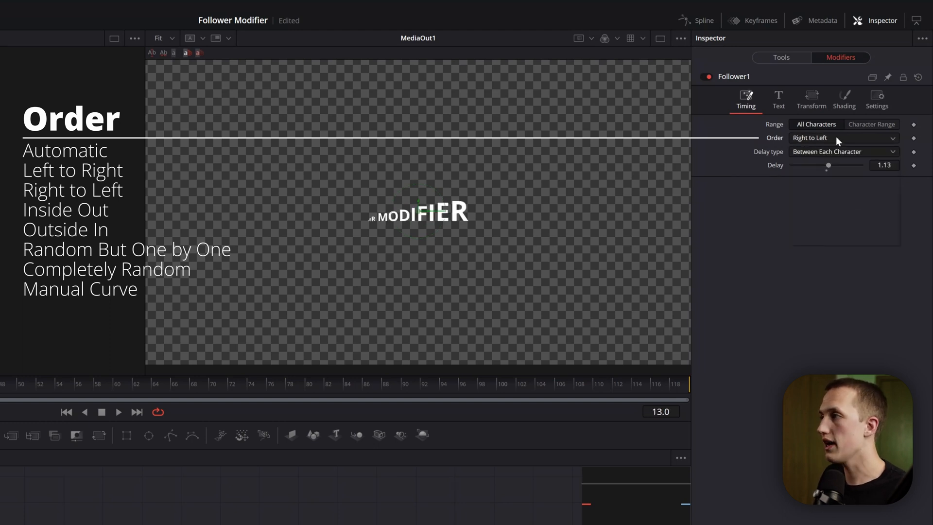
{"action": "left_click", "coordinate": [841, 137]}
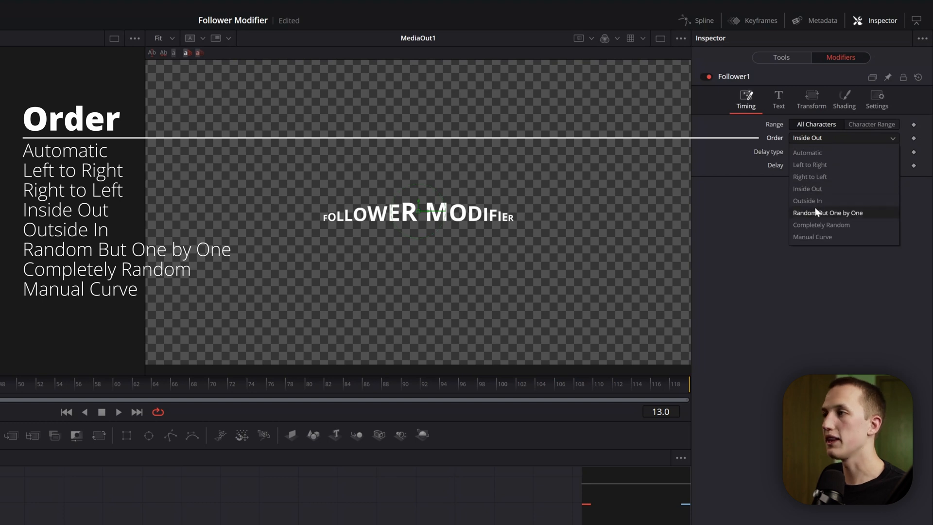
{"action": "left_click", "coordinate": [821, 225]}
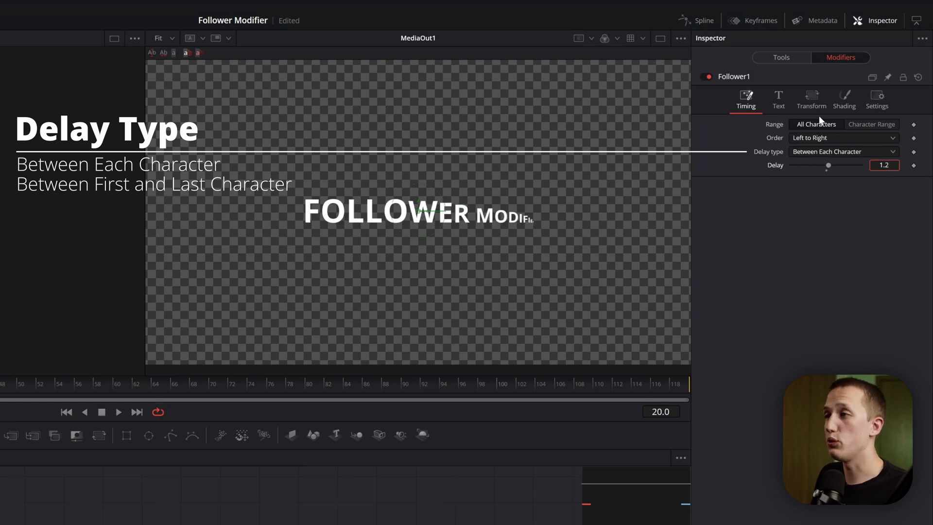
Set Delay Type to Between First and Last Character with a 21.4 delay
{"action": "left_click", "coordinate": [843, 152]}
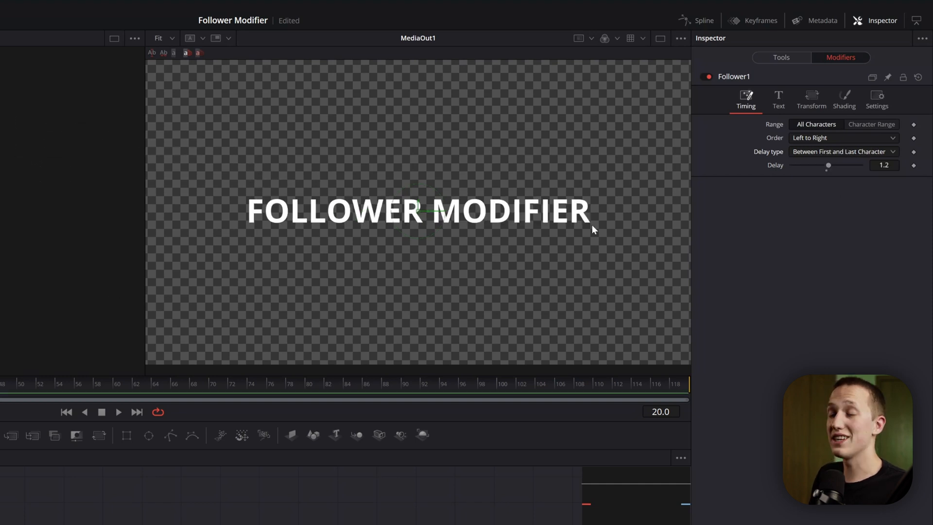
{"action": "left_click_drag", "start_coordinate": [828, 165], "coordinate": [836, 165]}
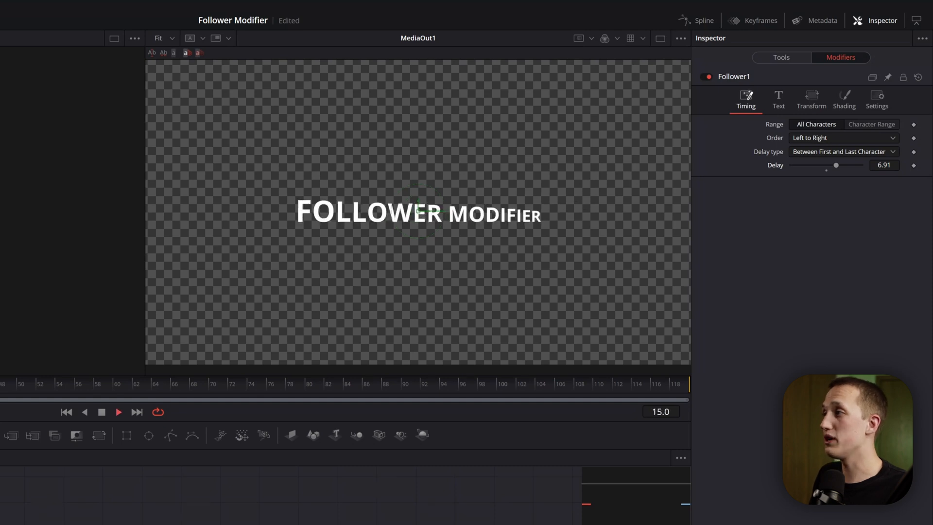
{"action": "left_click_drag", "start_coordinate": [836, 164], "coordinate": [857, 165]}
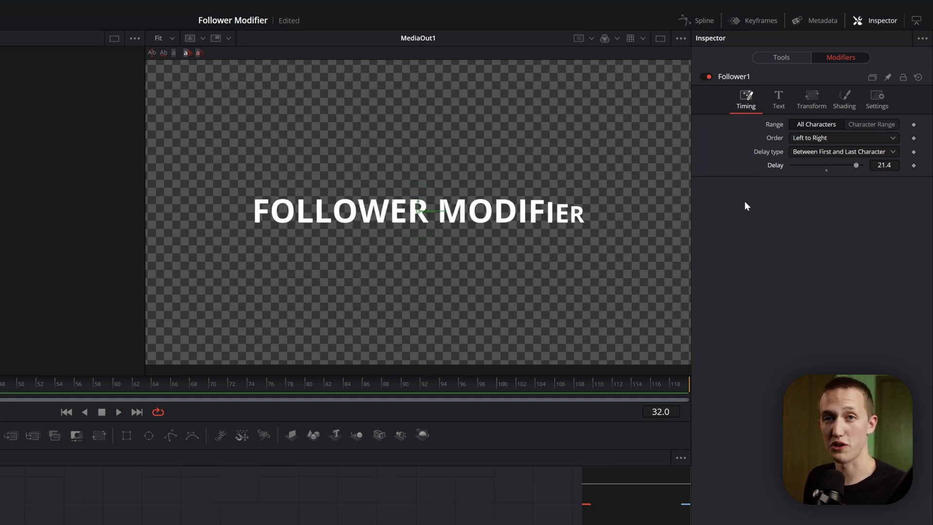
{"action": "left_click", "coordinate": [779, 99]}
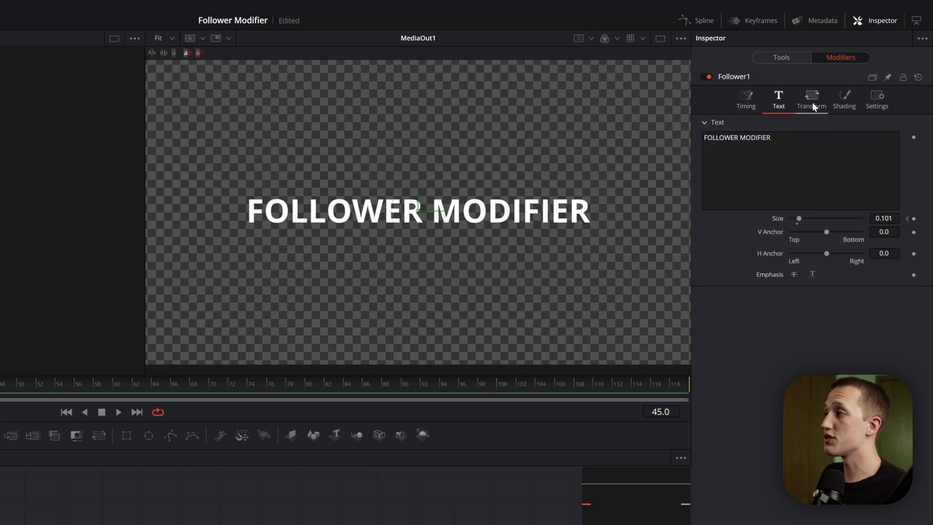
{"action": "left_click", "coordinate": [844, 100]}
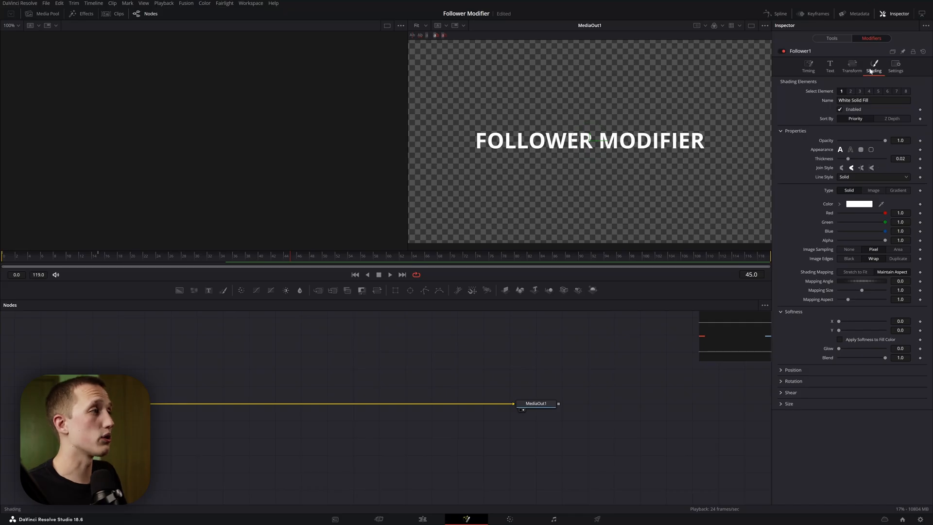
Expand Shading Position and keyframe Offset Y at -0.379 on frame 0
{"action": "left_click", "coordinate": [792, 369]}
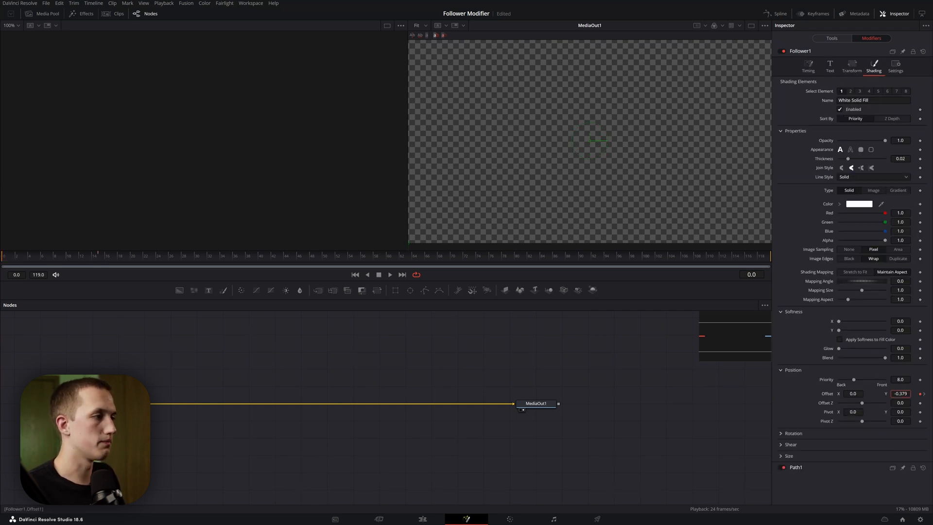
{"action": "left_click", "coordinate": [389, 275]}
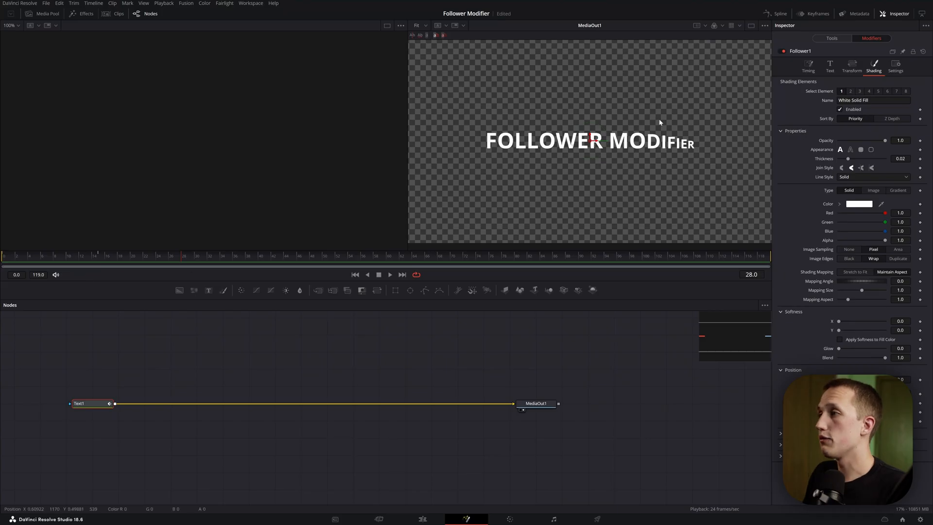
Keyframe Offset Y back to 0, then select the WippText title on the Edit page
{"action": "left_click", "coordinate": [817, 13]}
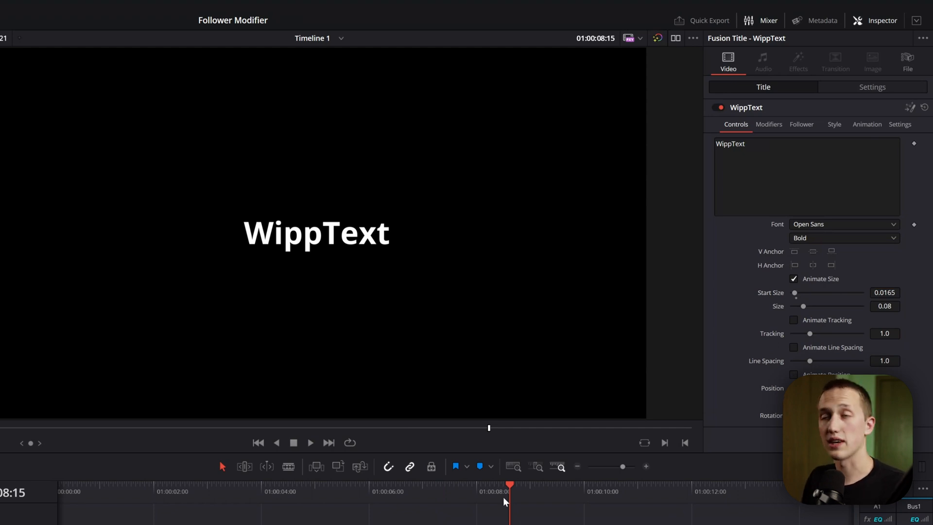
Enable Follower on the WippText title and set its Animation Length to 6
{"action": "left_click_drag", "start_coordinate": [510, 483], "coordinate": [434, 483]}
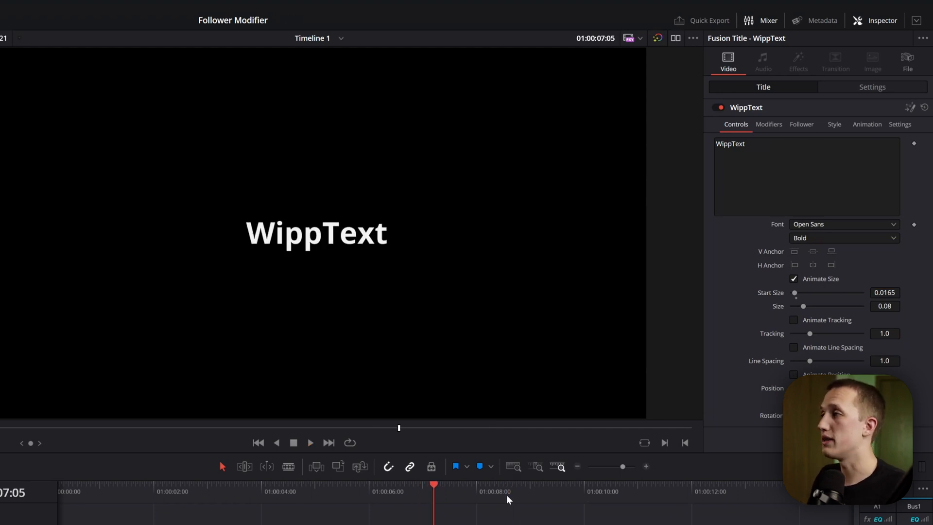
{"action": "left_click", "coordinate": [802, 124]}
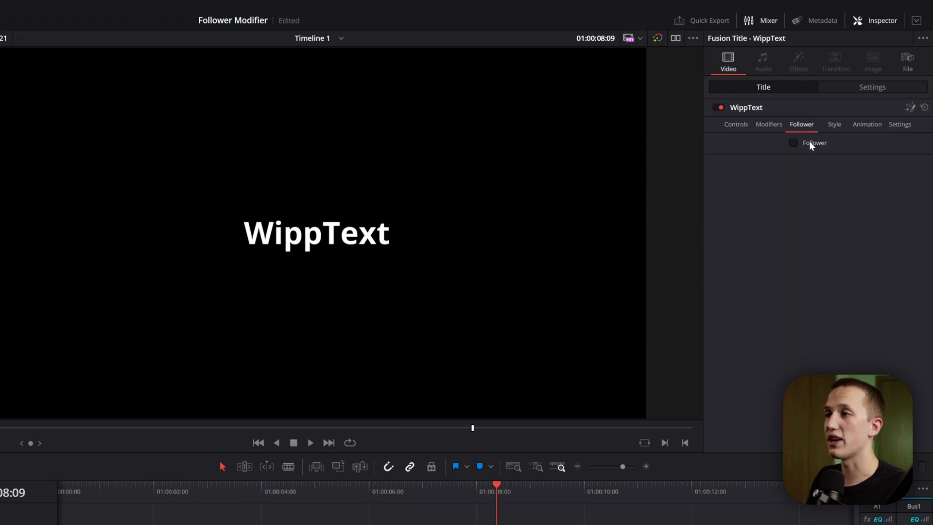
{"action": "left_click", "coordinate": [794, 143]}
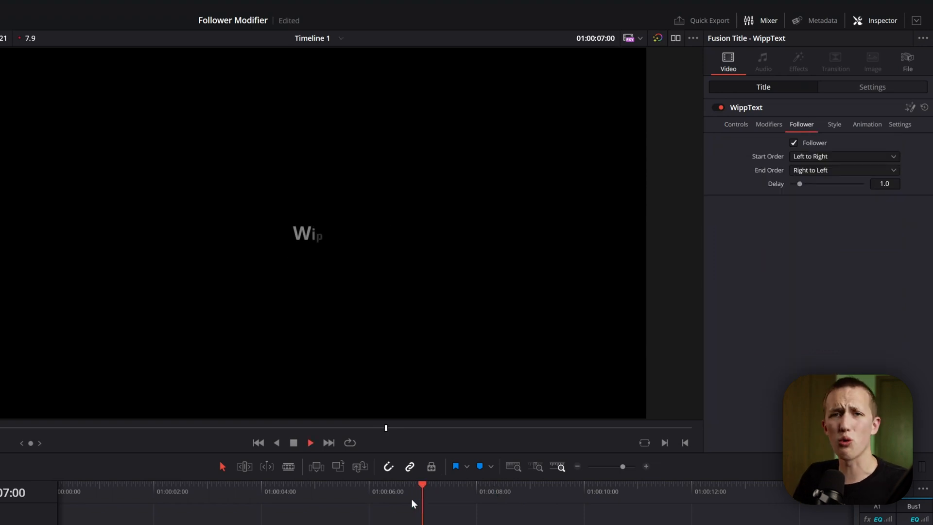
{"action": "left_click", "coordinate": [867, 124]}
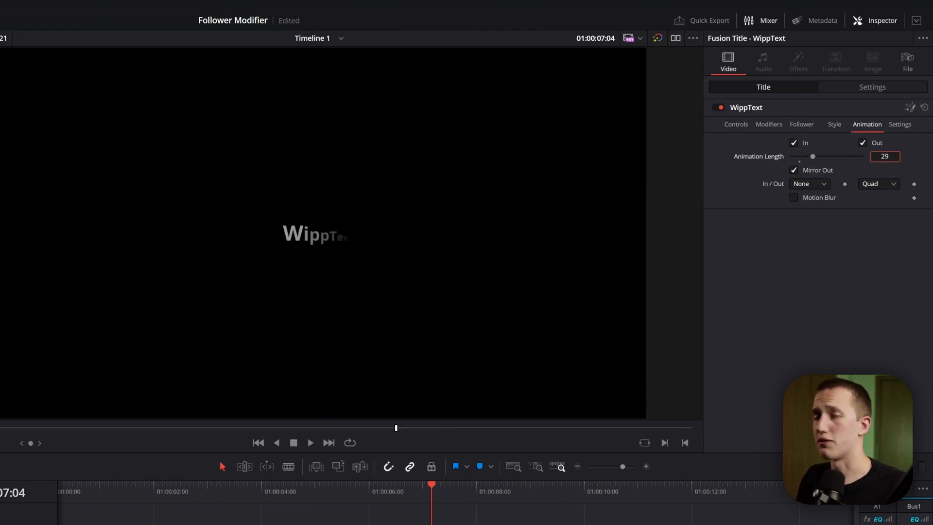
{"action": "left_click", "coordinate": [809, 184]}
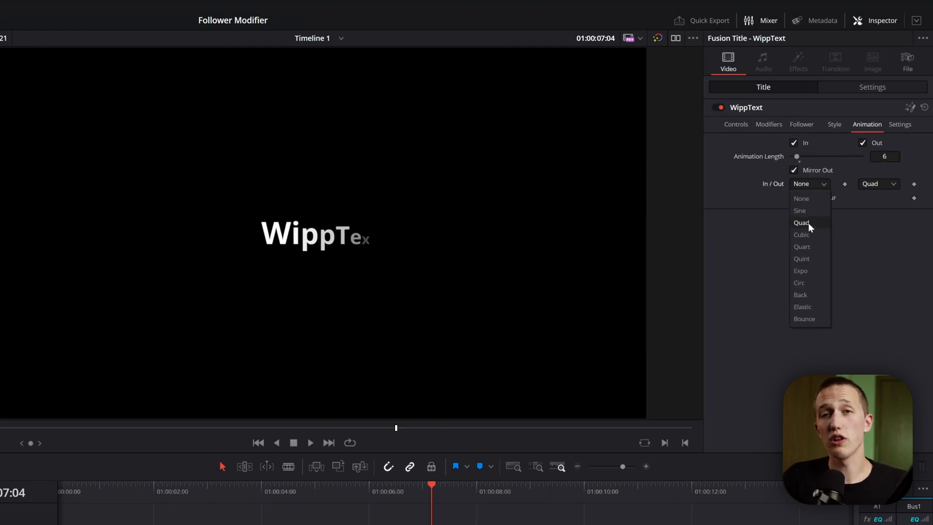